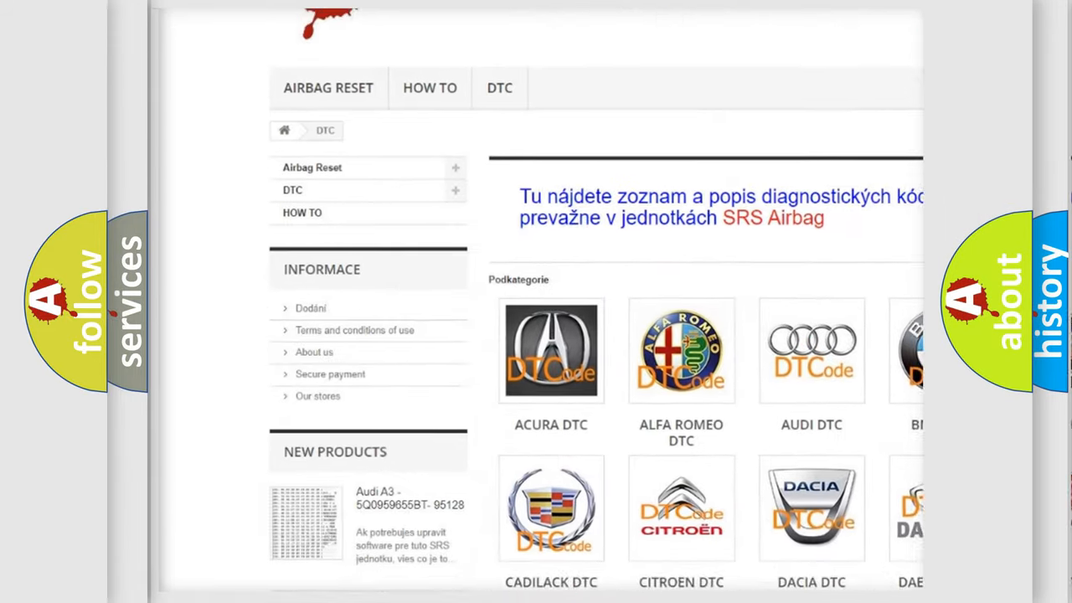
Step: Scroll down the DTC catalogue to the car-make tiles including Cadillac, Acura, Audi and Citroen
scroll(down, 3)
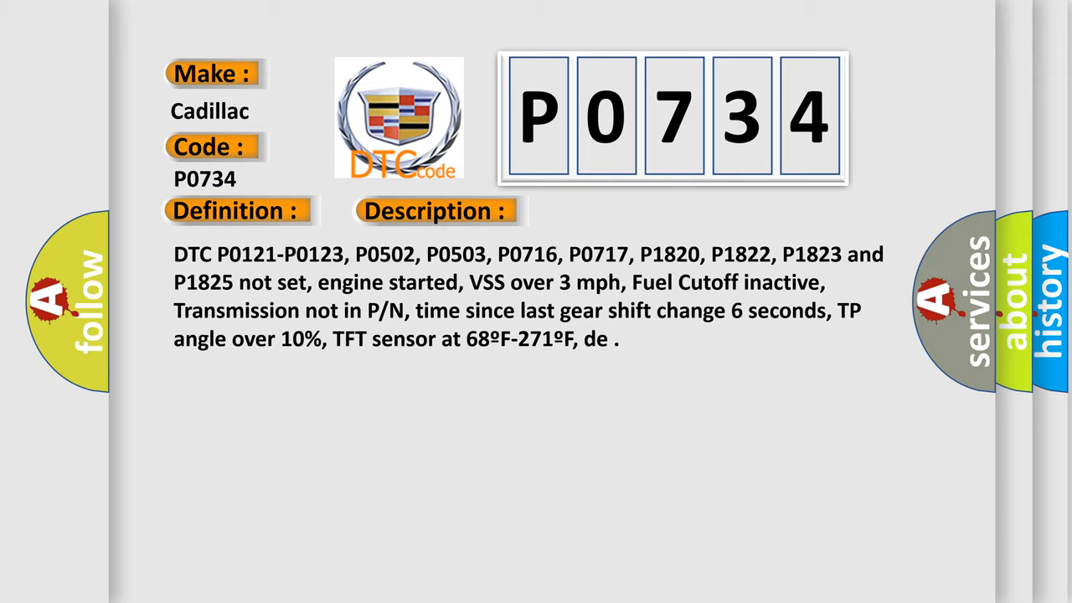
Step: Reveal the P0734 causes: low or burnt ATF, intermittent ISS/OSS fault, sticking shift valve, overloading
click(617, 211)
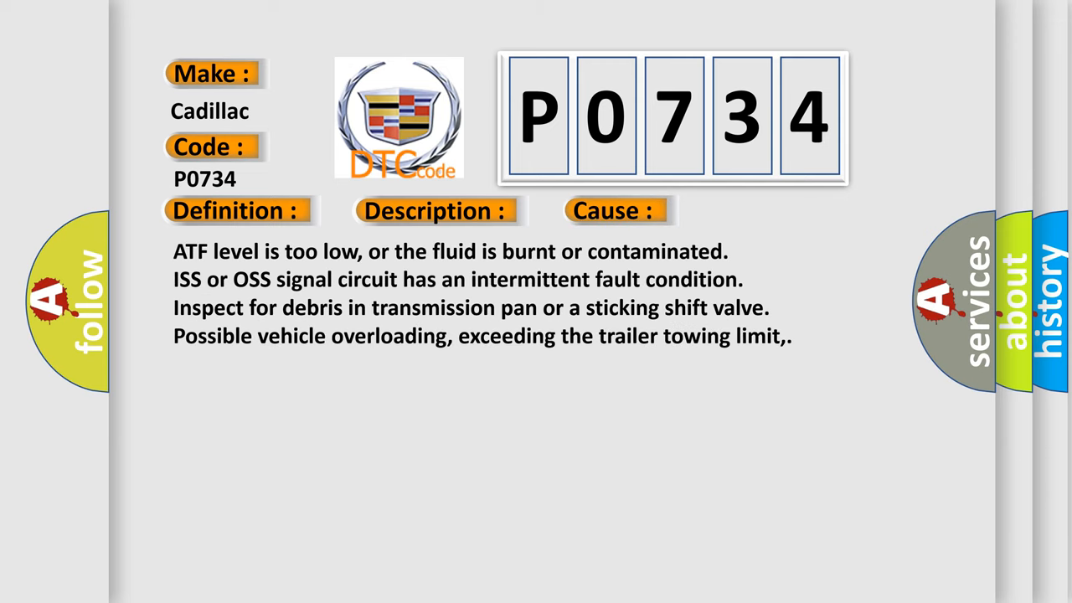